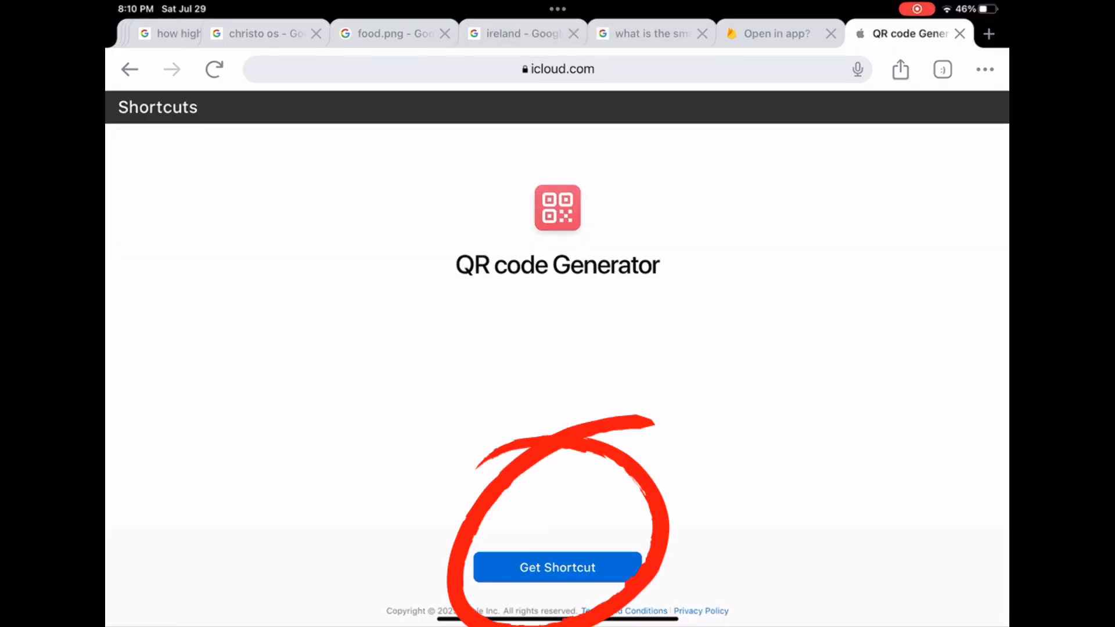
Step: Install the QR code Generator shortcut from its iCloud page with Get Shortcut
{"action": "left_click", "coordinate": [557, 567]}
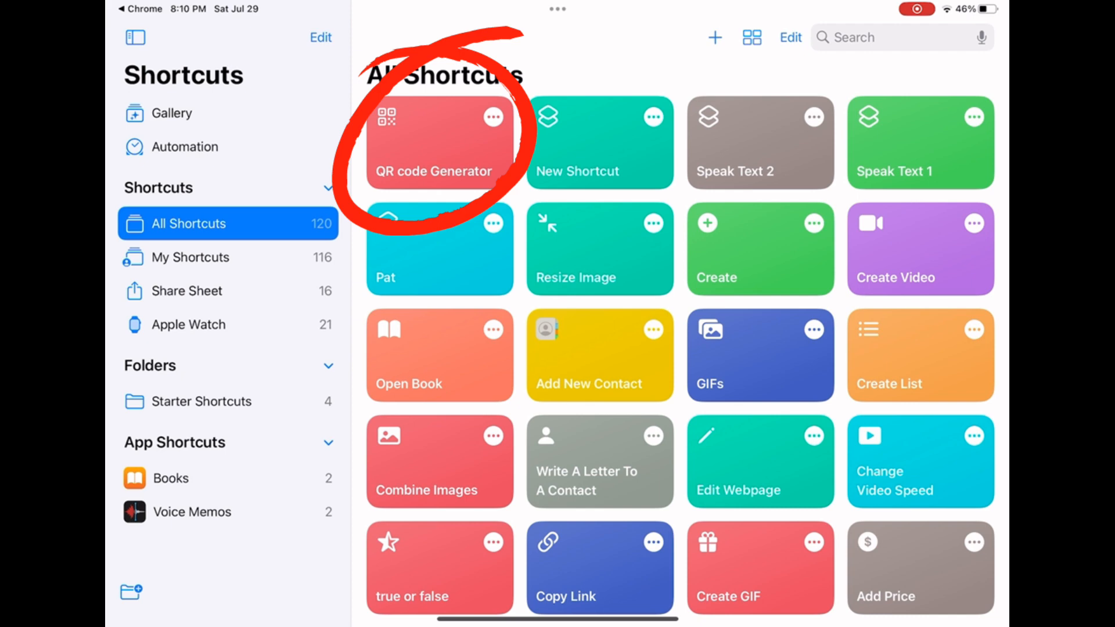
Step: Run QR code Generator with 'youtube' as the URL and view the resulting QR image
{"action": "left_click", "coordinate": [439, 142]}
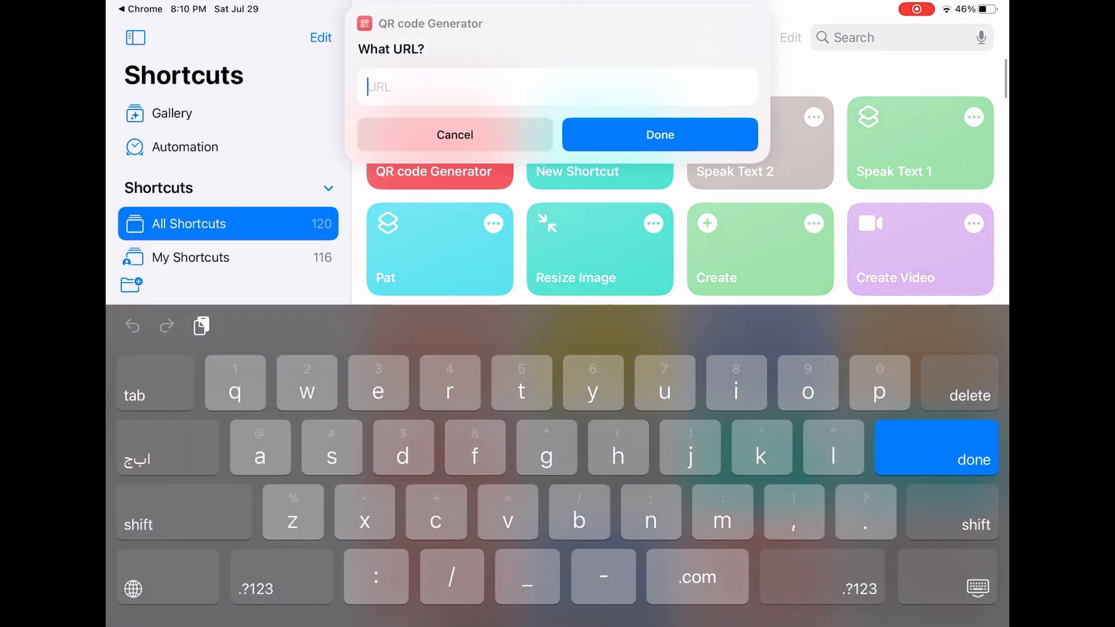
{"action": "type", "text": "youtu"}
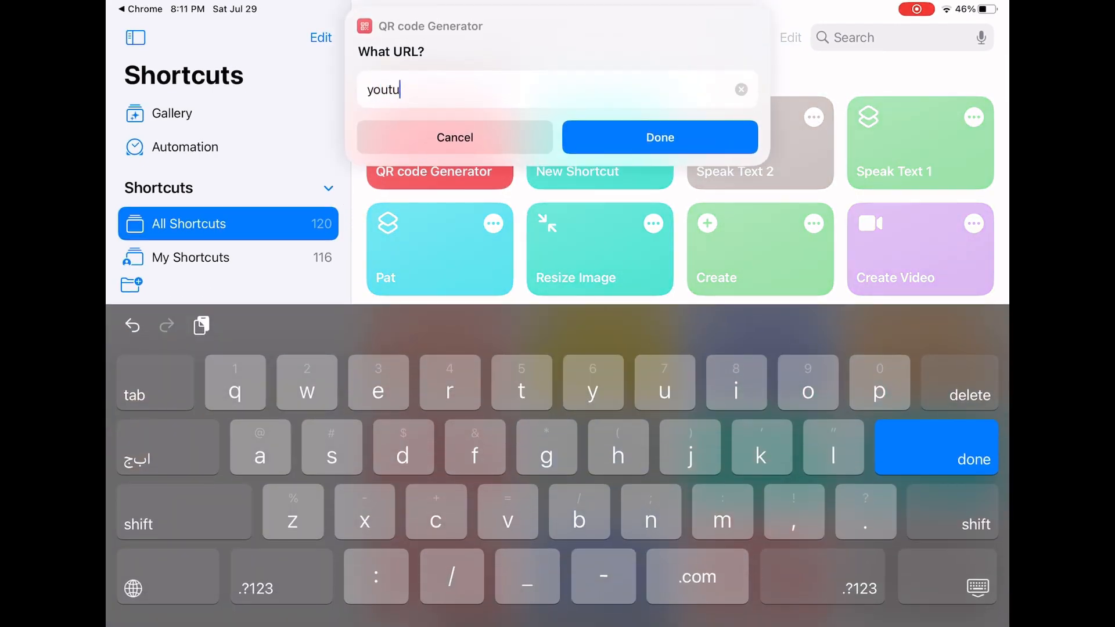
{"action": "type", "text": "be"}
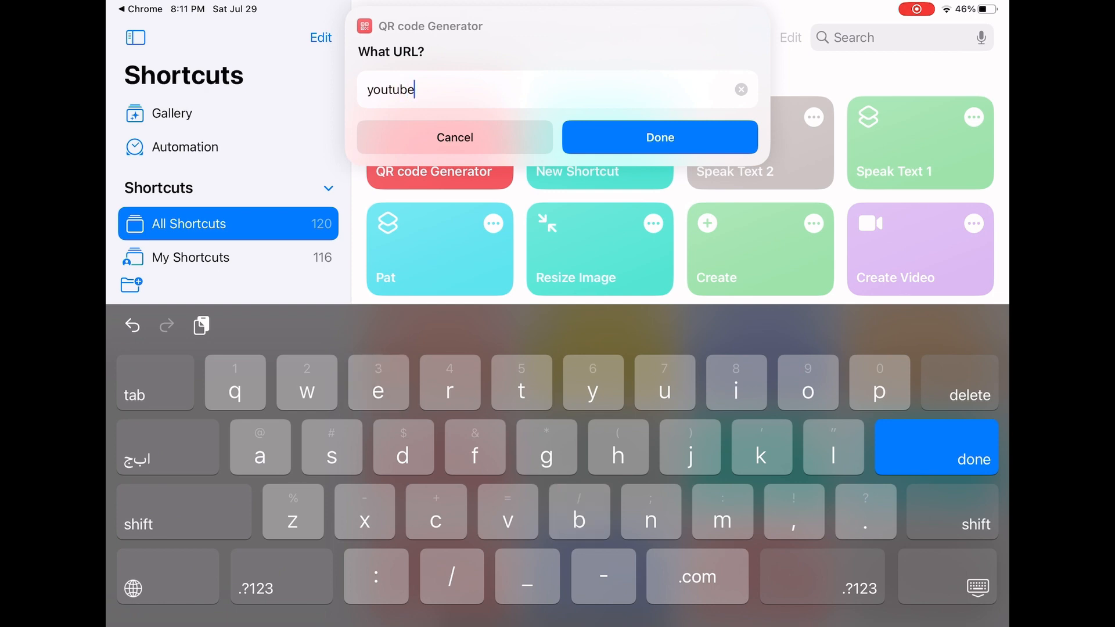
{"action": "left_click", "coordinate": [658, 137]}
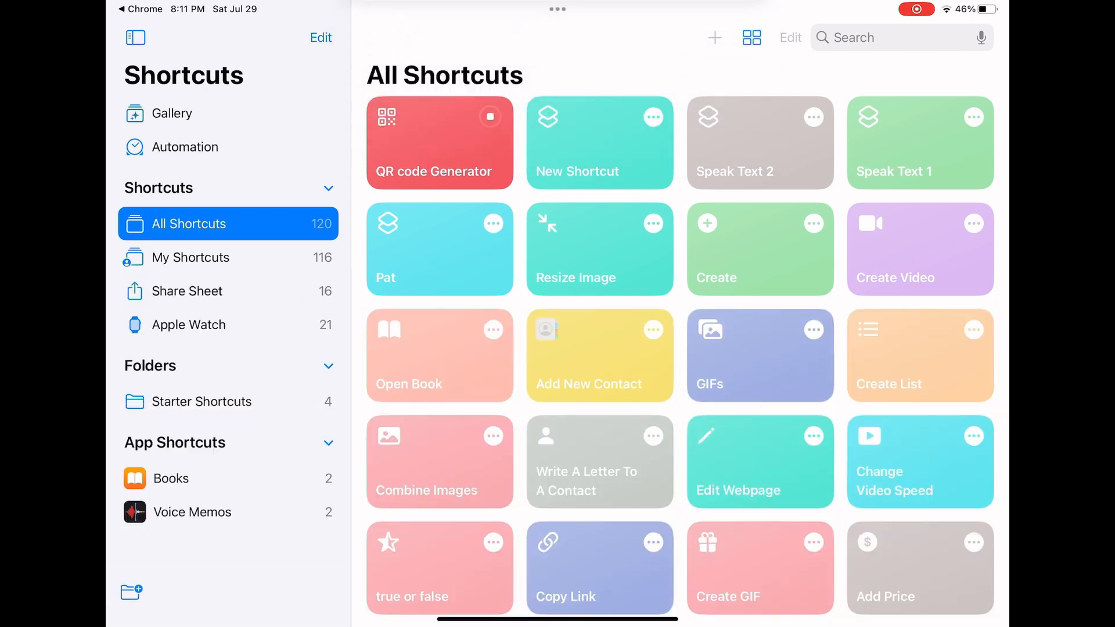
{"action": "left_click", "coordinate": [439, 142]}
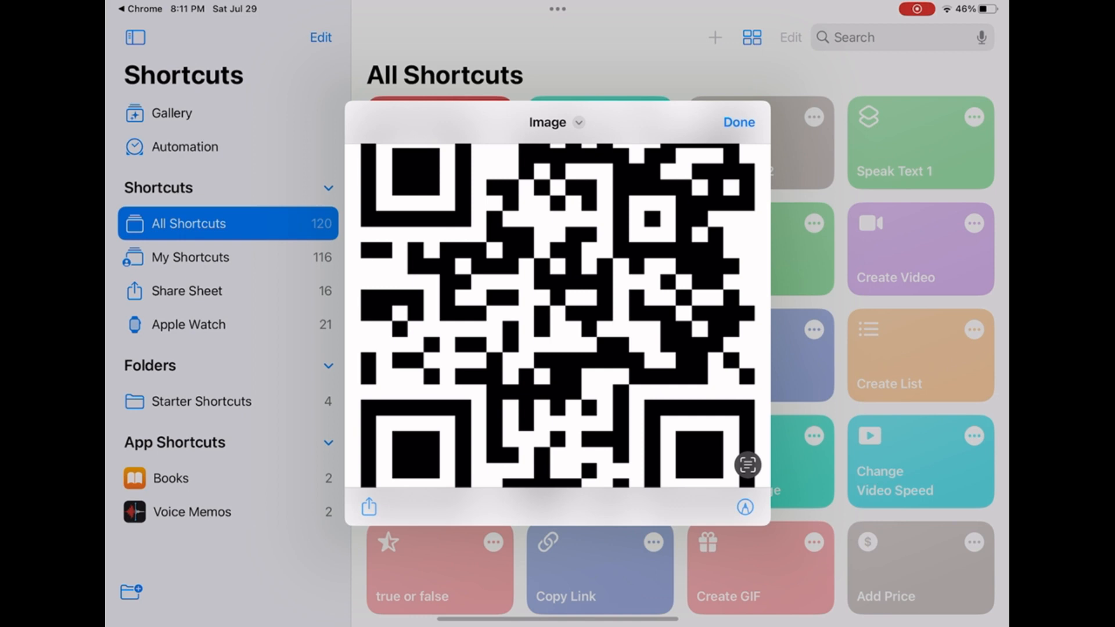